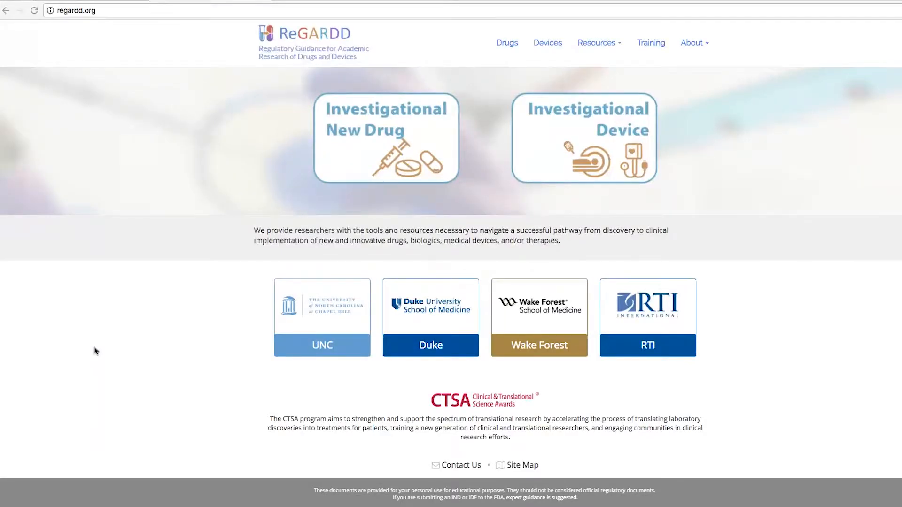
mouse_move(737, 178)
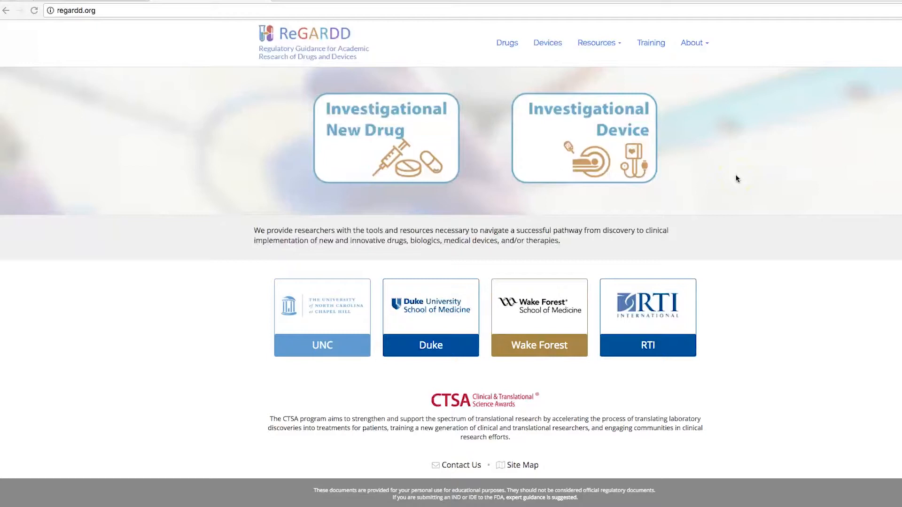
mouse_move(734, 179)
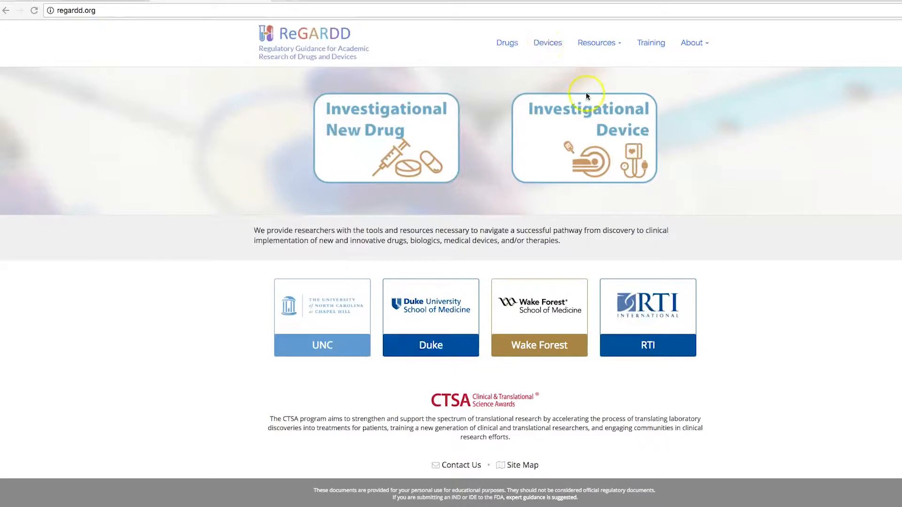
Go to the Investigational Device Exemption guidance from the home page's Investigational Device tile
click(583, 138)
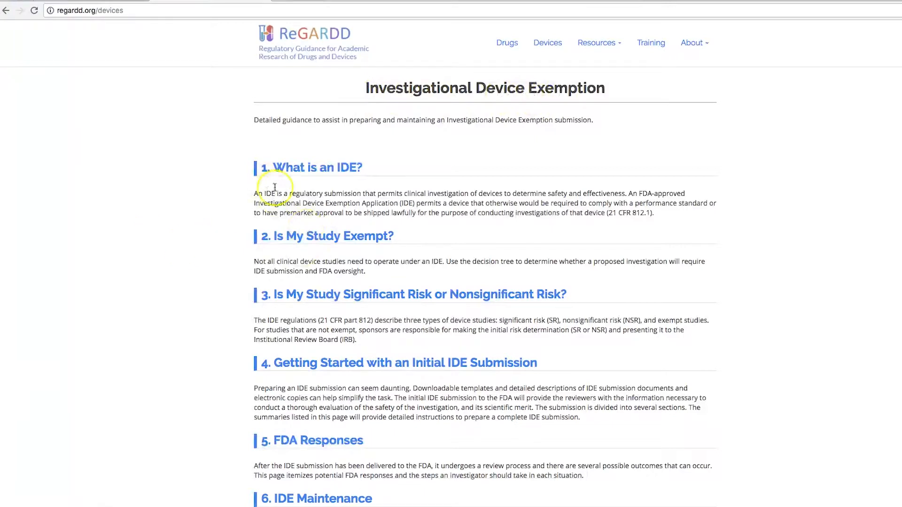
mouse_move(309, 241)
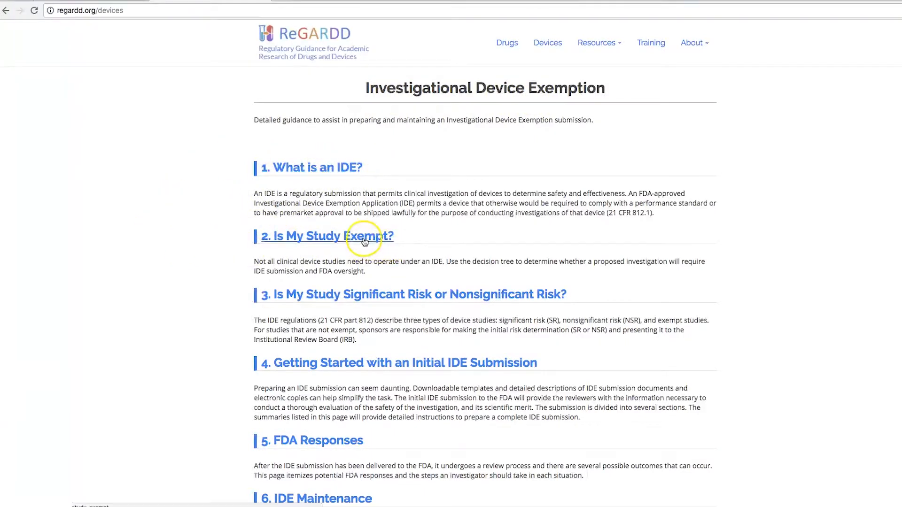
Go to the '2. Is My Study Exempt?' decision-tree flowchart from the devices page
click(327, 236)
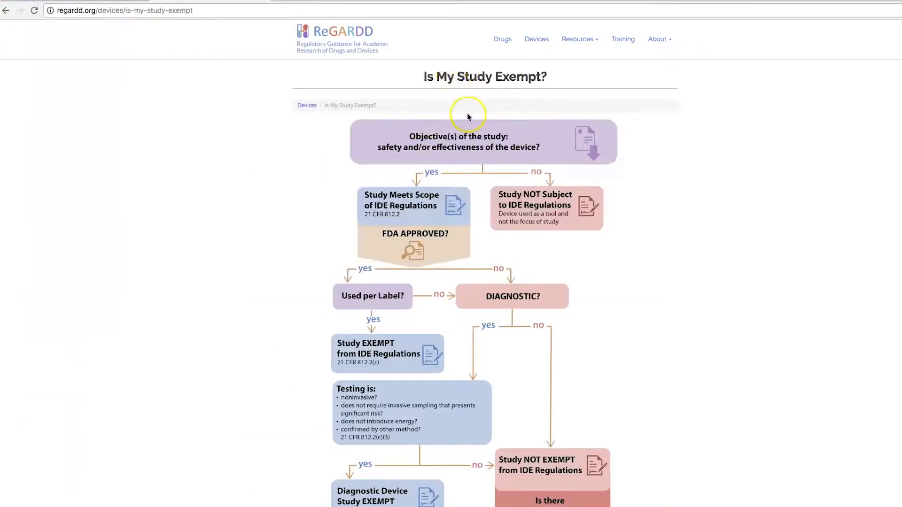
mouse_move(496, 111)
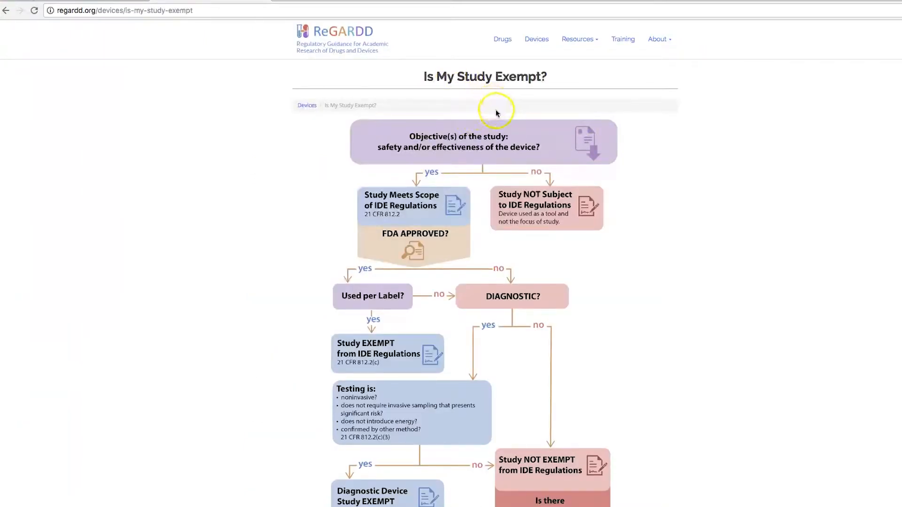
mouse_move(447, 140)
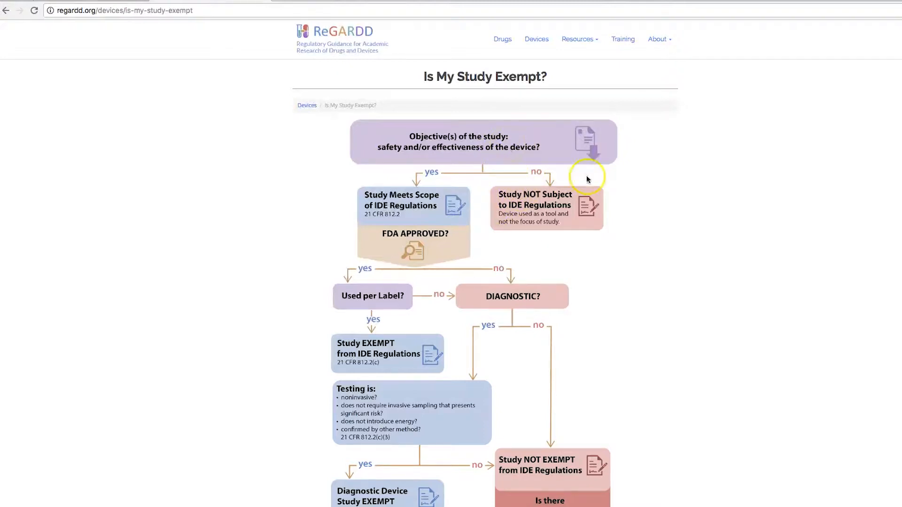
mouse_move(526, 143)
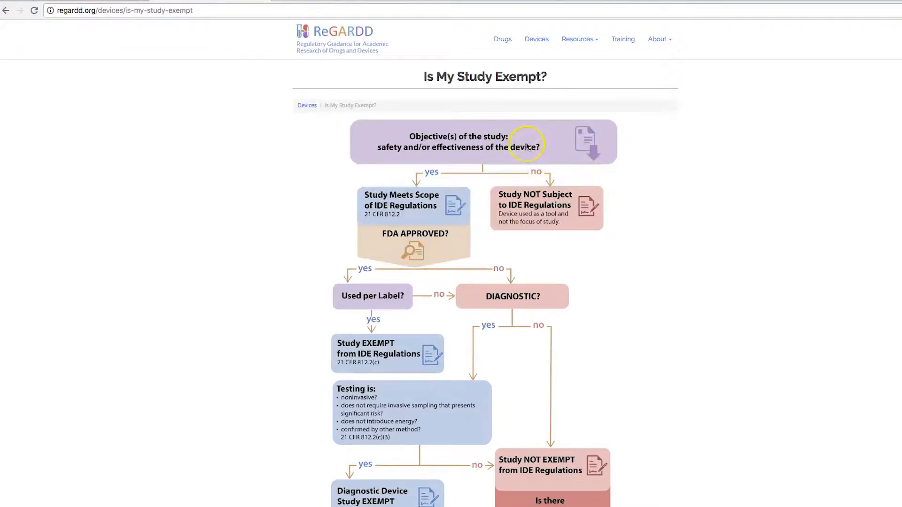
mouse_move(506, 157)
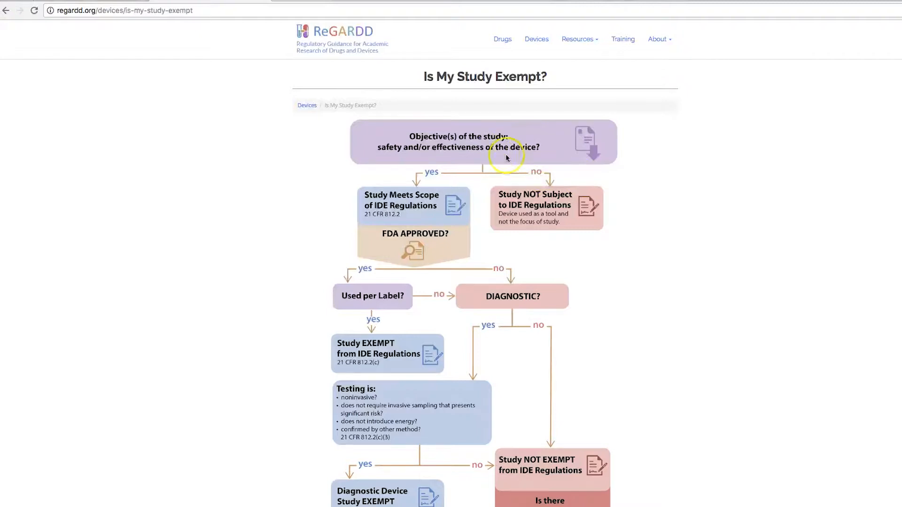
mouse_move(533, 206)
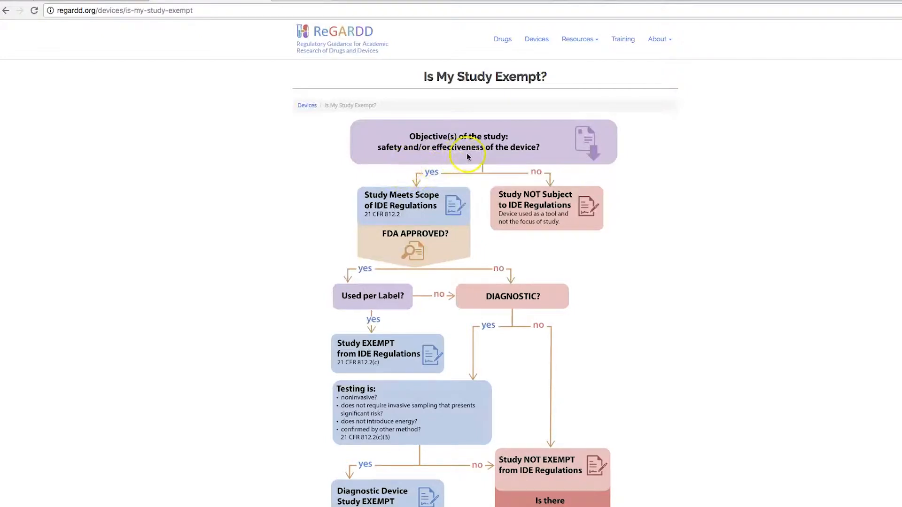
mouse_move(379, 212)
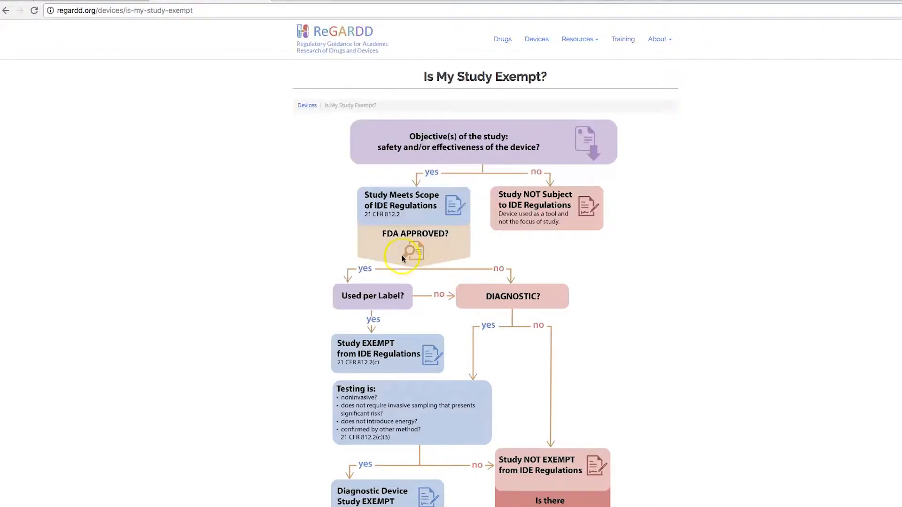
mouse_move(463, 269)
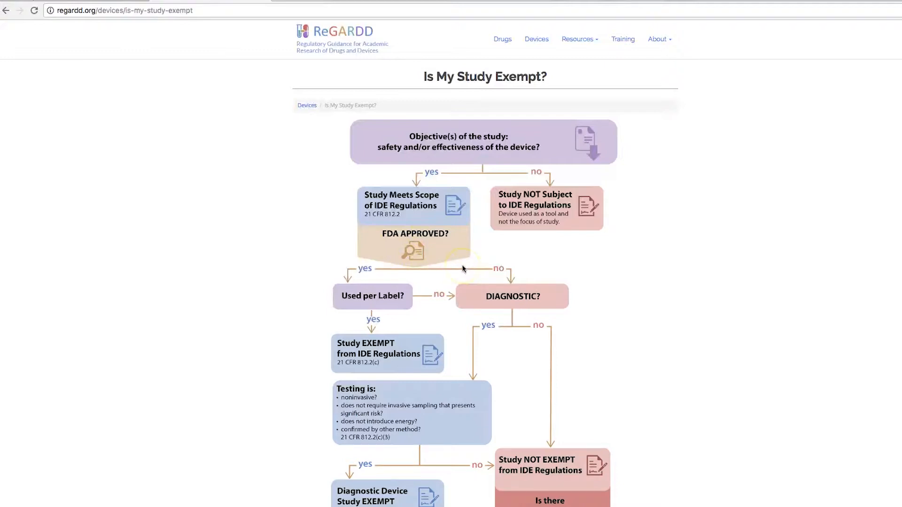
mouse_move(421, 248)
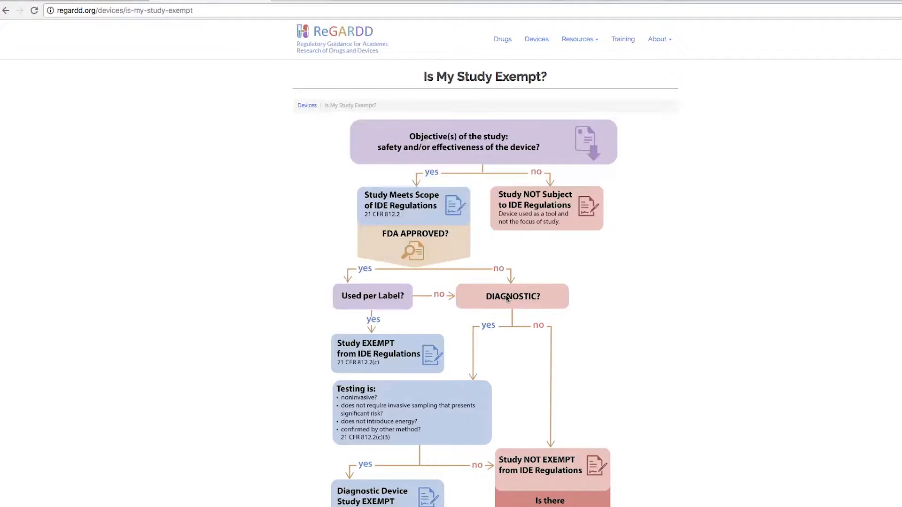
mouse_move(566, 338)
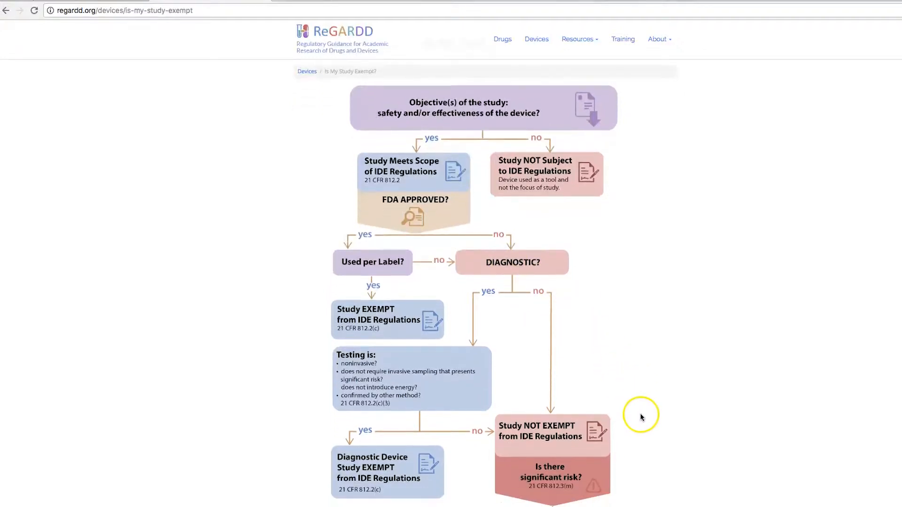
Scroll the flowchart down to its Full IDE versus Abbreviated IDE significant-risk outcomes
scroll(down, 3)
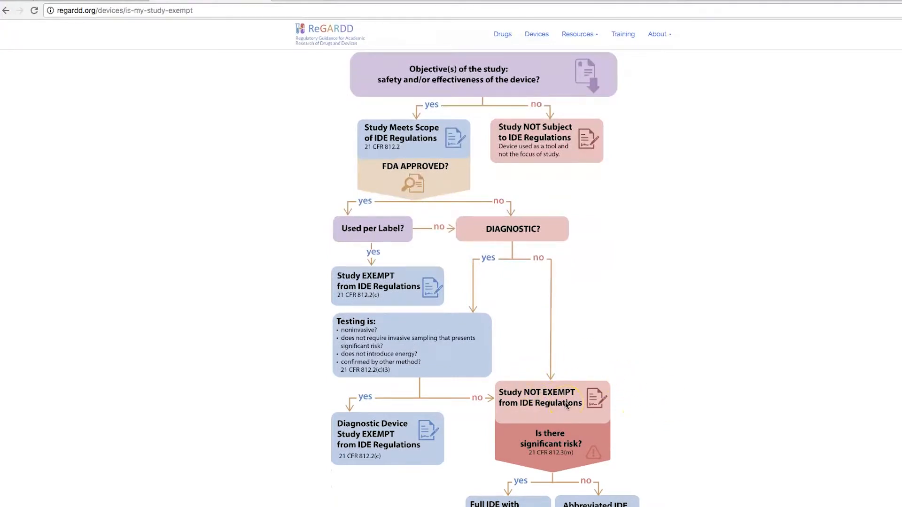
scroll(down, 3)
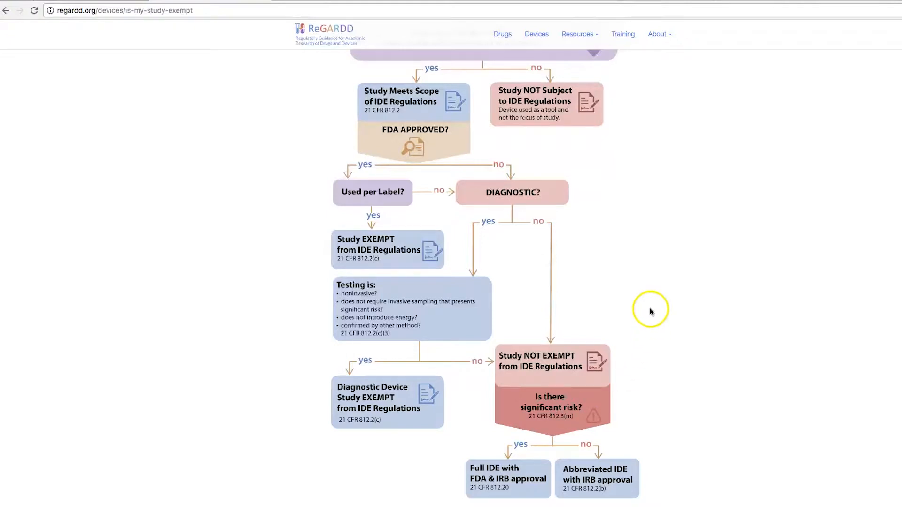
mouse_move(711, 280)
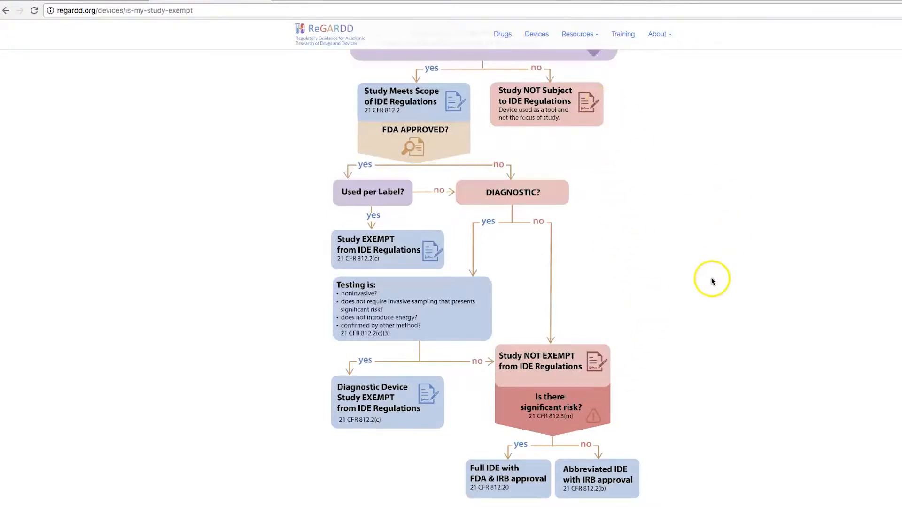
mouse_move(561, 418)
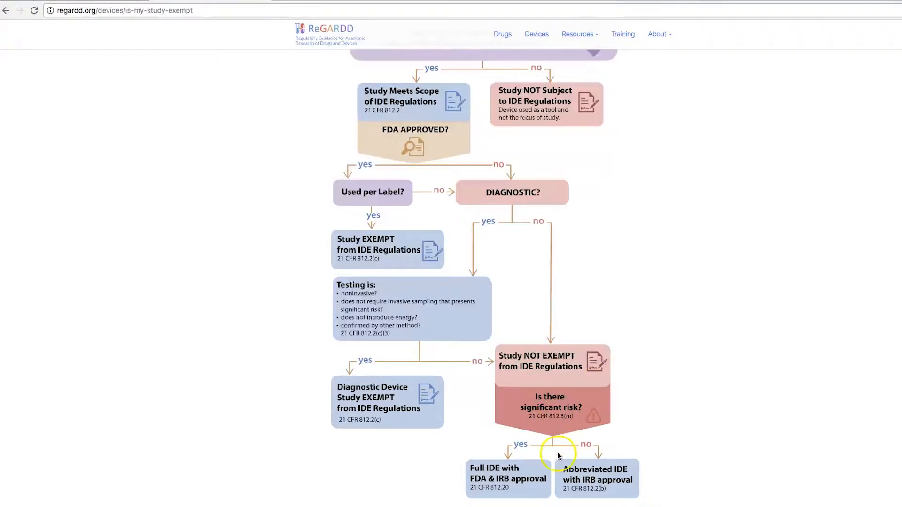
mouse_move(428, 154)
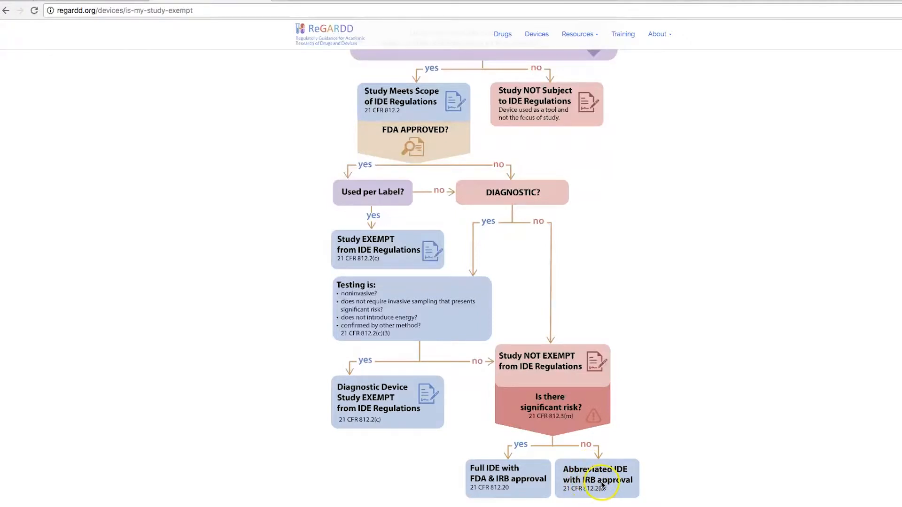
mouse_move(539, 355)
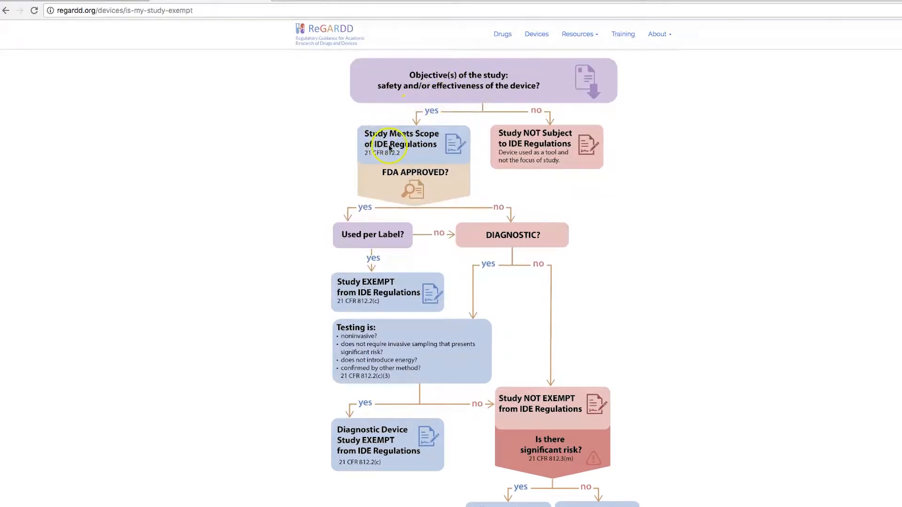
mouse_move(403, 175)
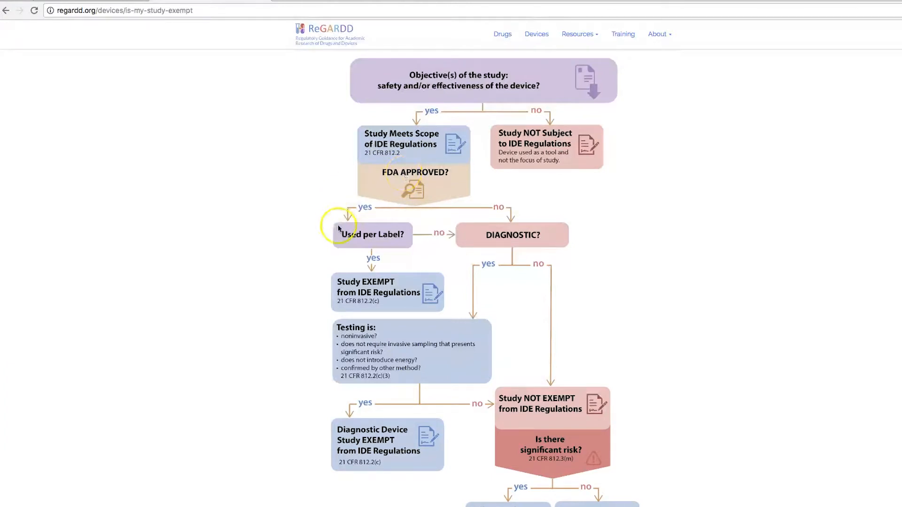
scroll(down, 3)
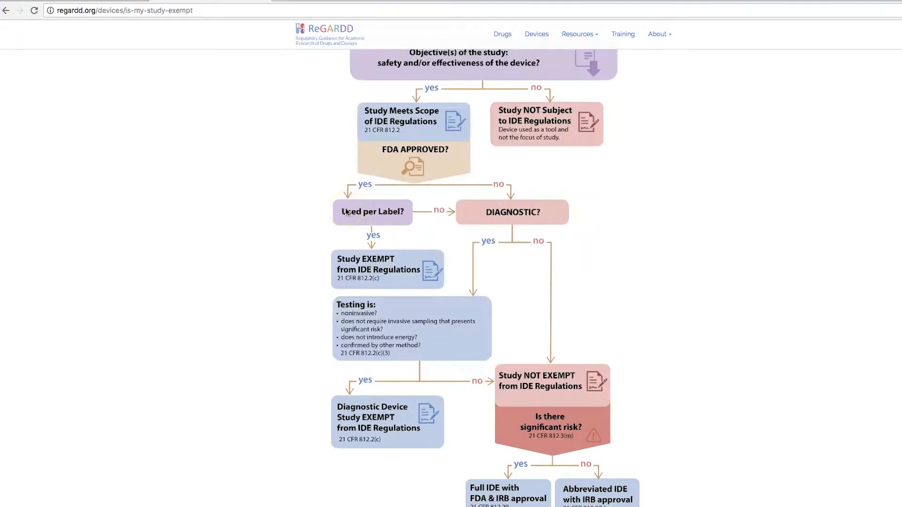
click(350, 212)
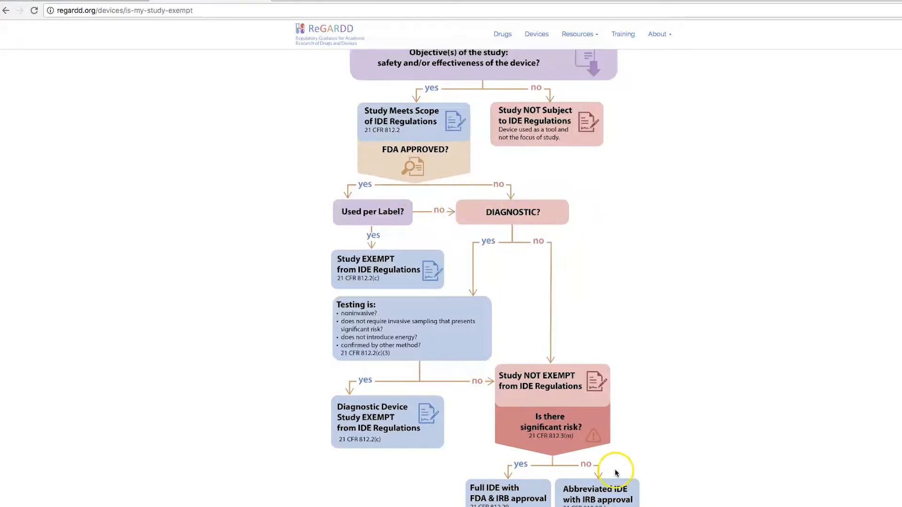
mouse_move(560, 412)
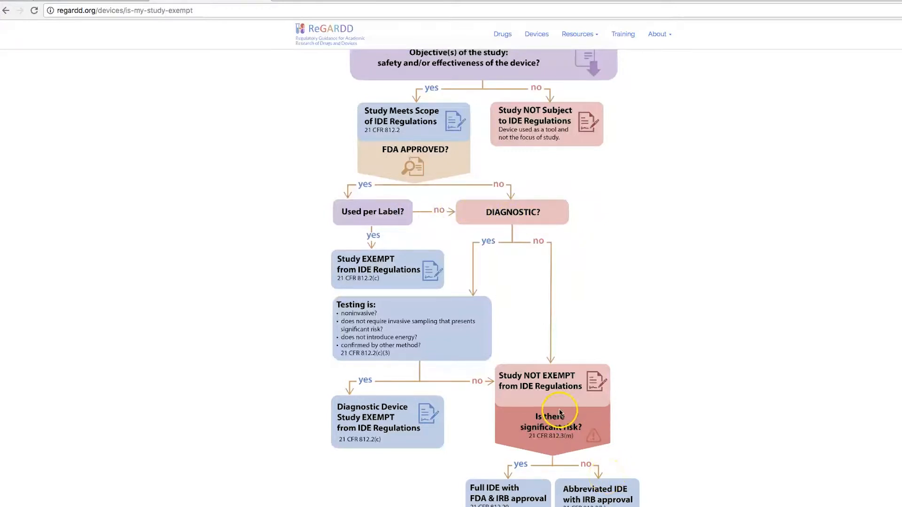
mouse_move(364, 232)
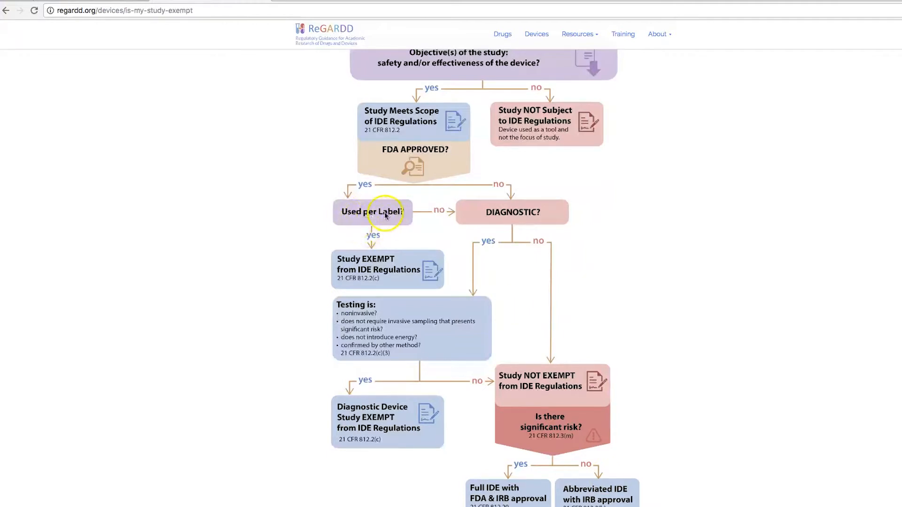
mouse_move(367, 270)
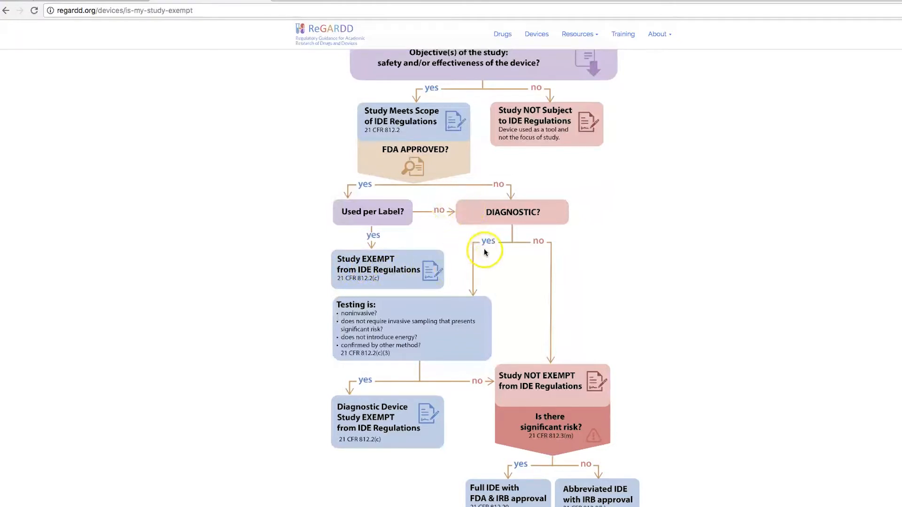
mouse_move(511, 214)
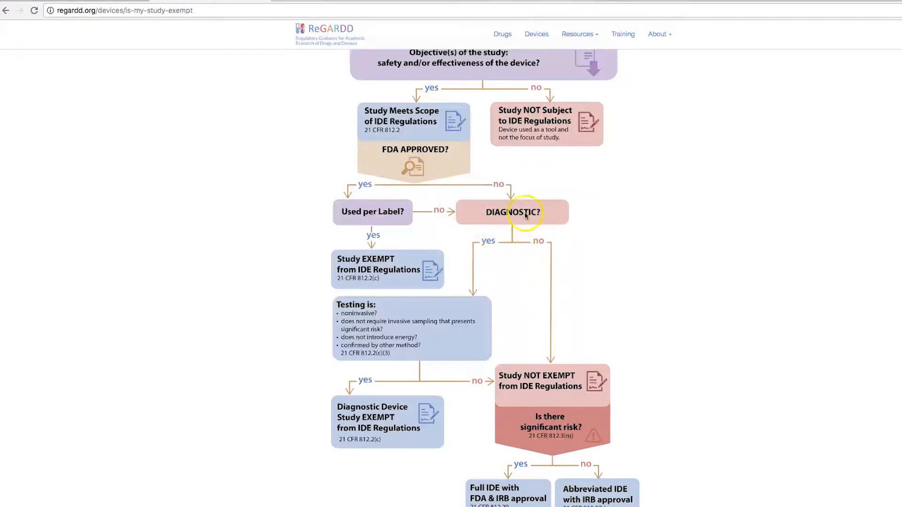
mouse_move(511, 216)
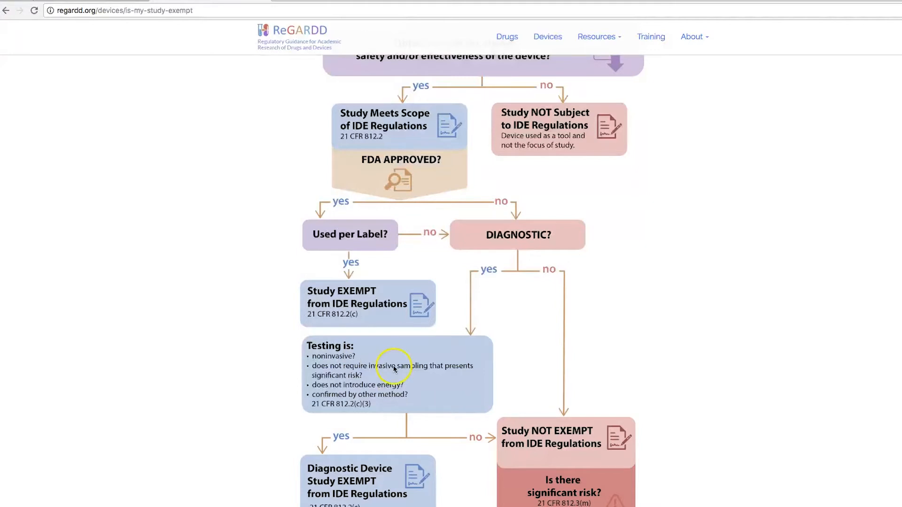
mouse_move(453, 372)
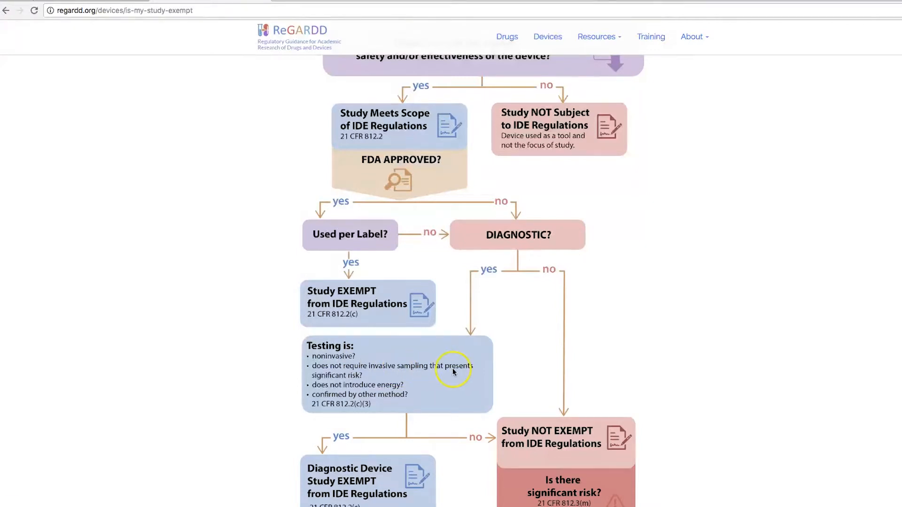
mouse_move(375, 373)
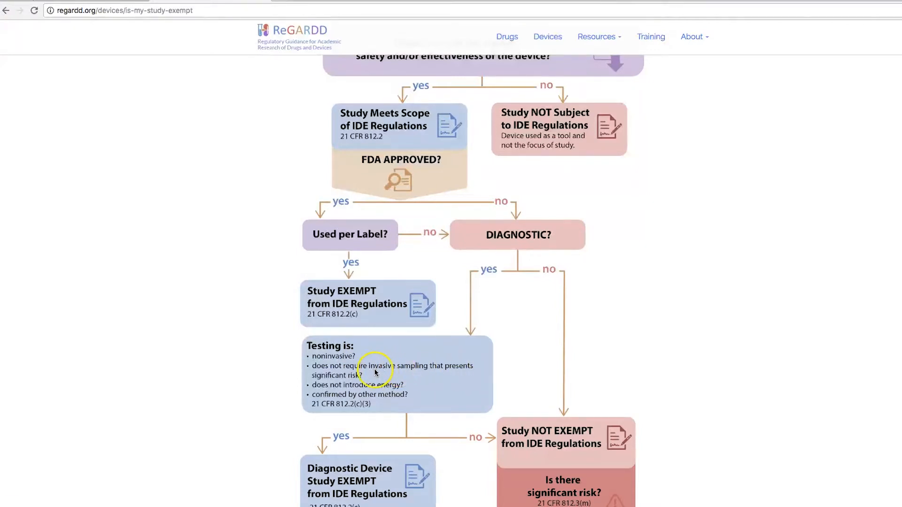
mouse_move(413, 388)
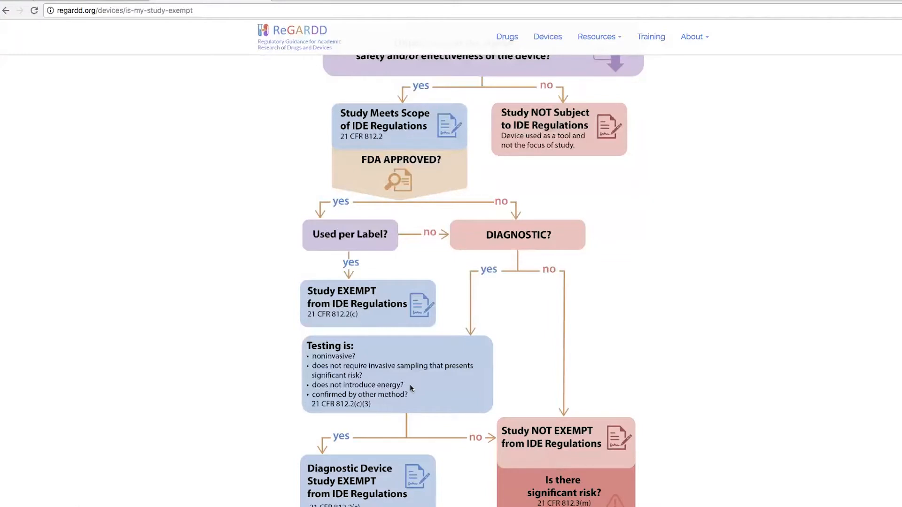
click(410, 385)
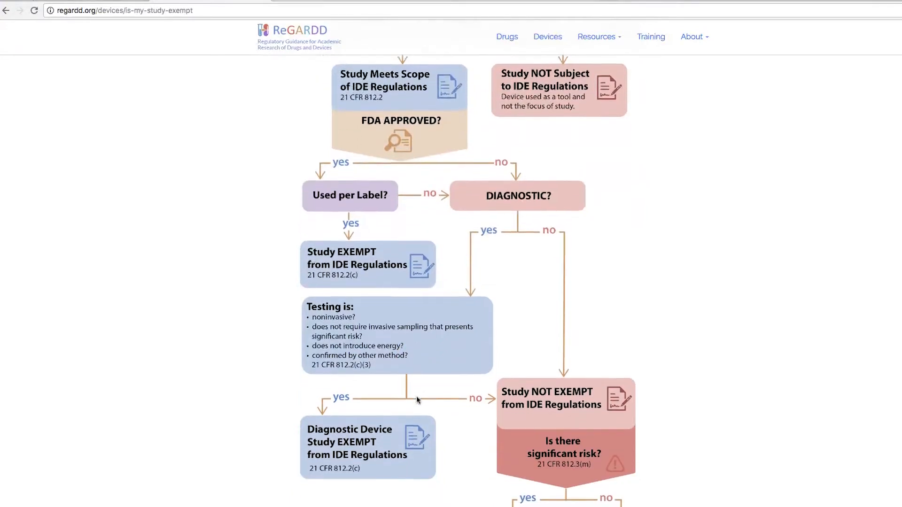
Finish the flowchart, return to Devices, and go to '3. Is My Study Significant Risk or Nonsignificant Risk?'
scroll(down, 3)
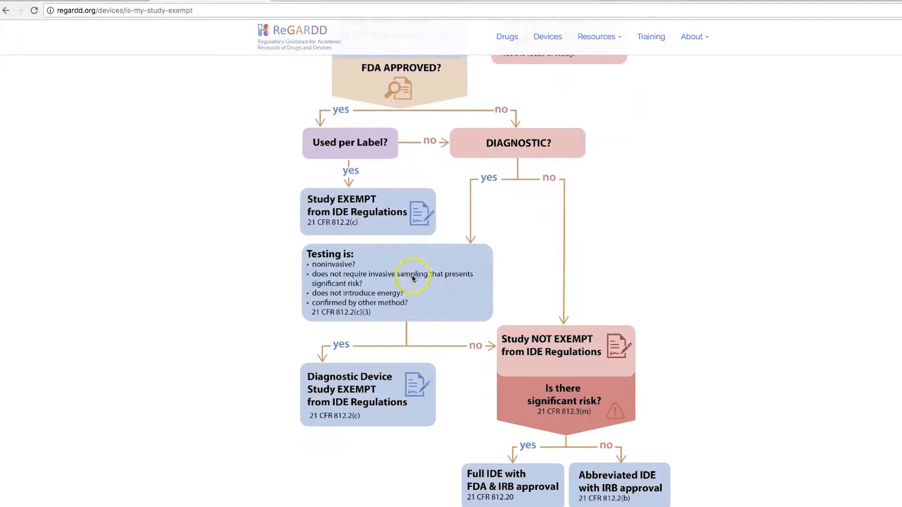
mouse_move(452, 345)
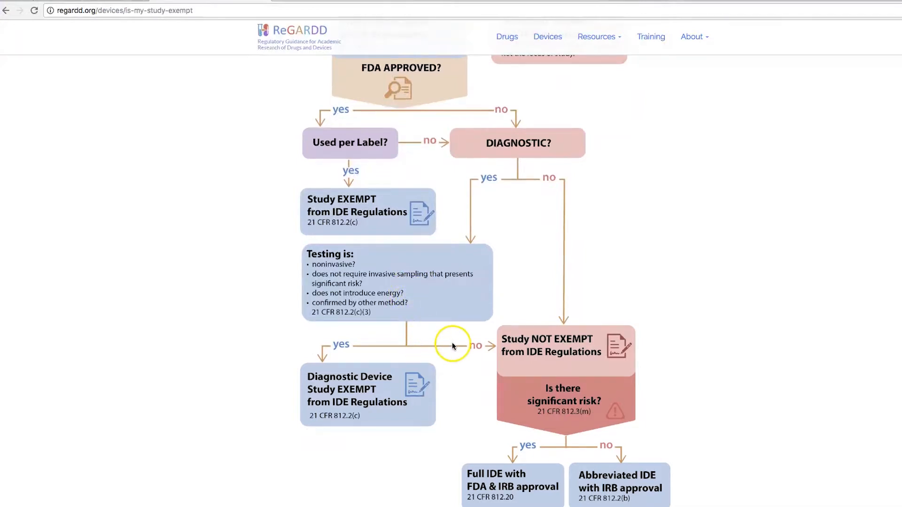
mouse_move(547, 348)
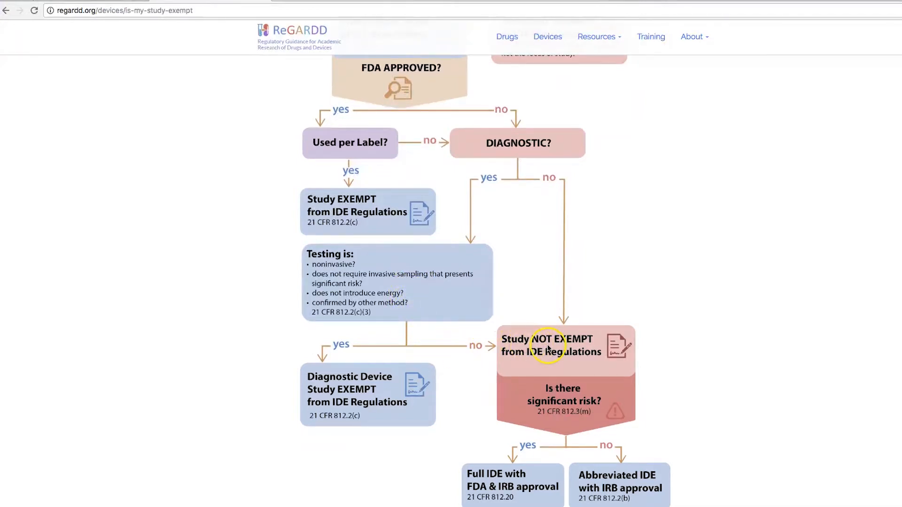
mouse_move(576, 395)
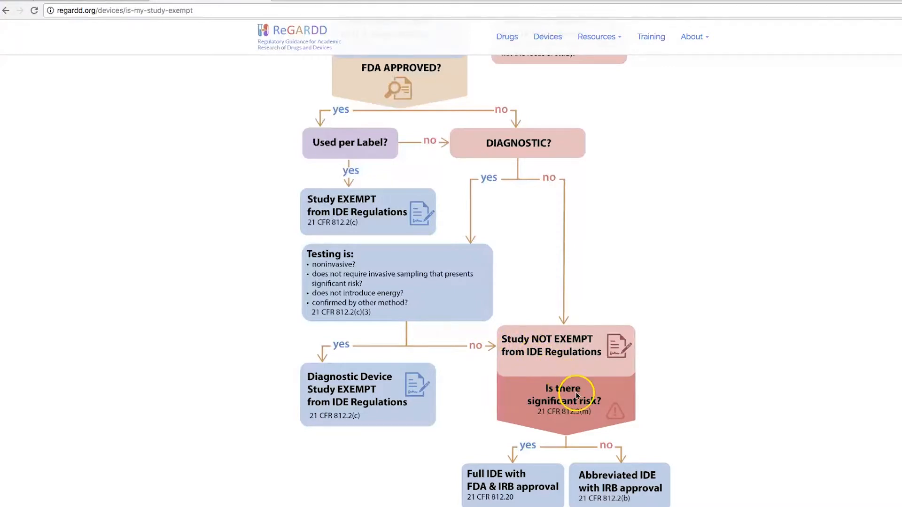
scroll(down, 3)
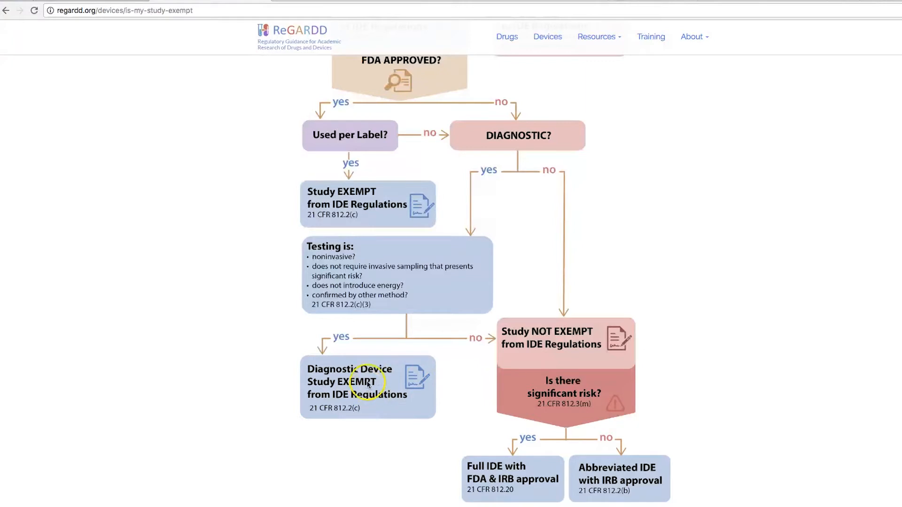
mouse_move(407, 276)
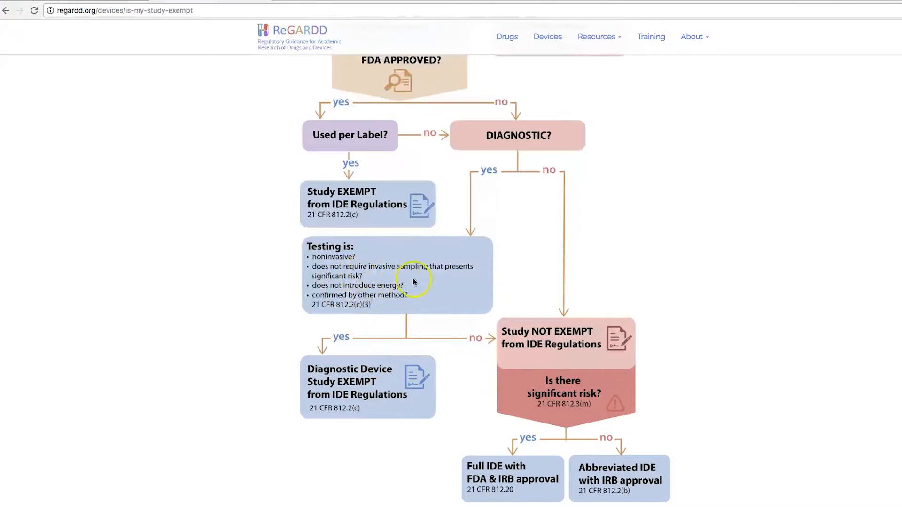
mouse_move(471, 378)
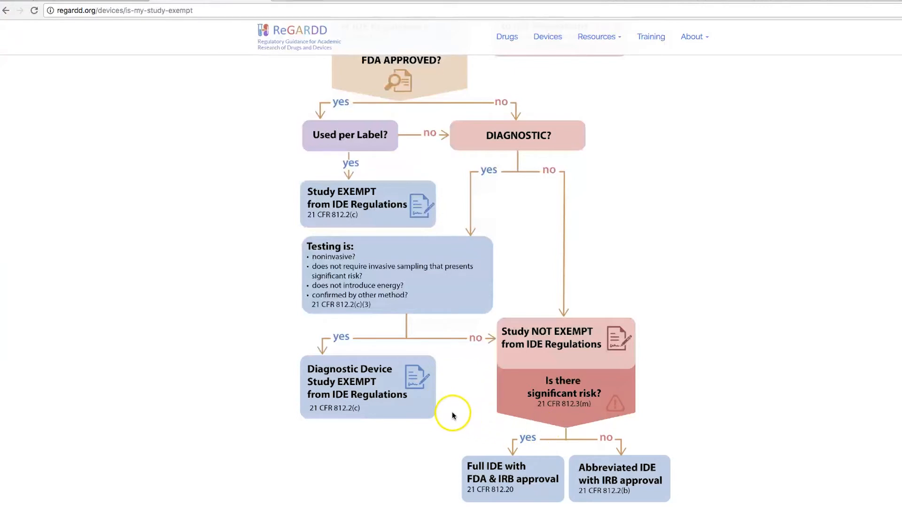
mouse_move(448, 412)
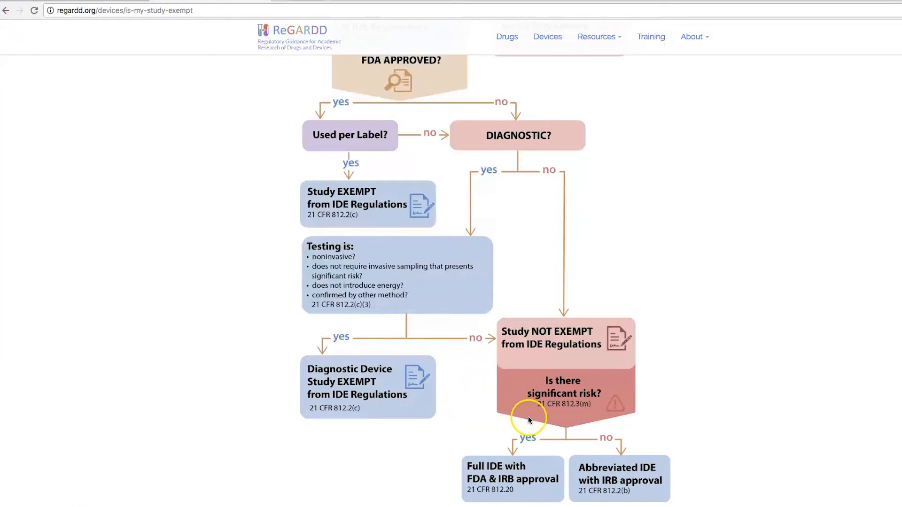
mouse_move(483, 409)
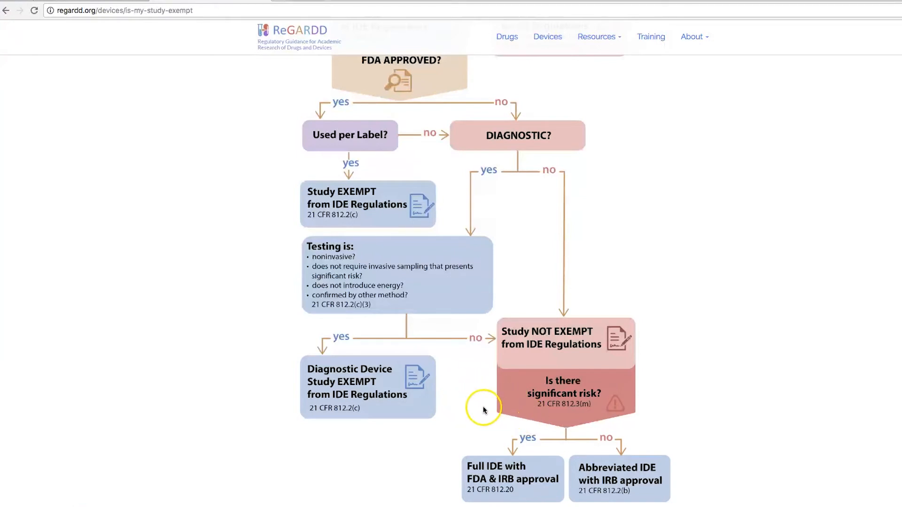
mouse_move(534, 396)
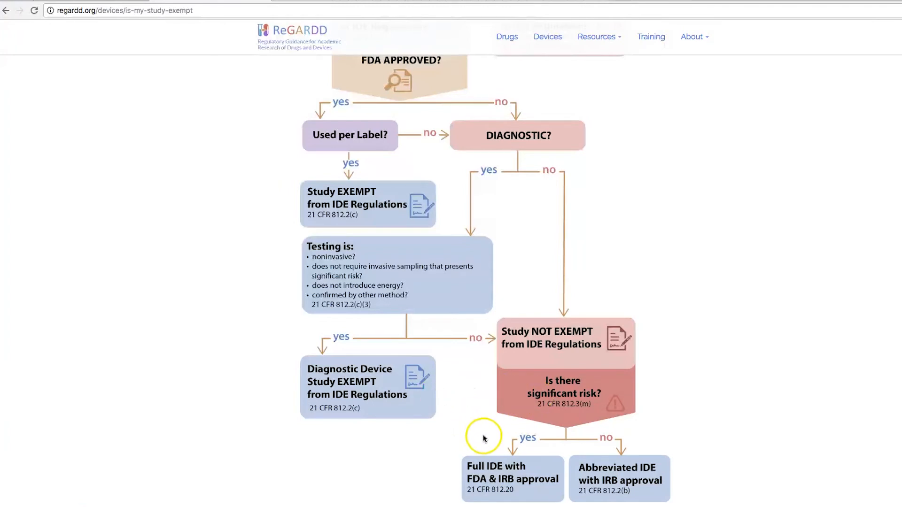
mouse_move(767, 271)
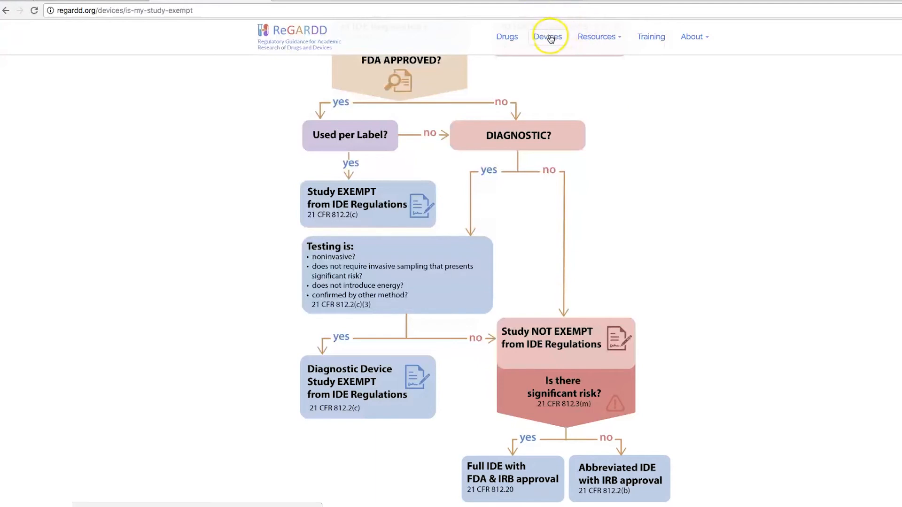
click(546, 36)
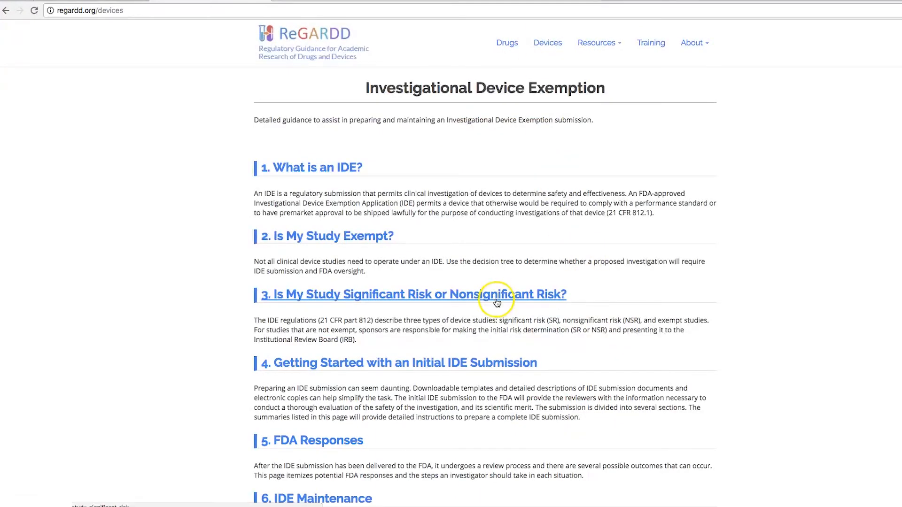
click(495, 300)
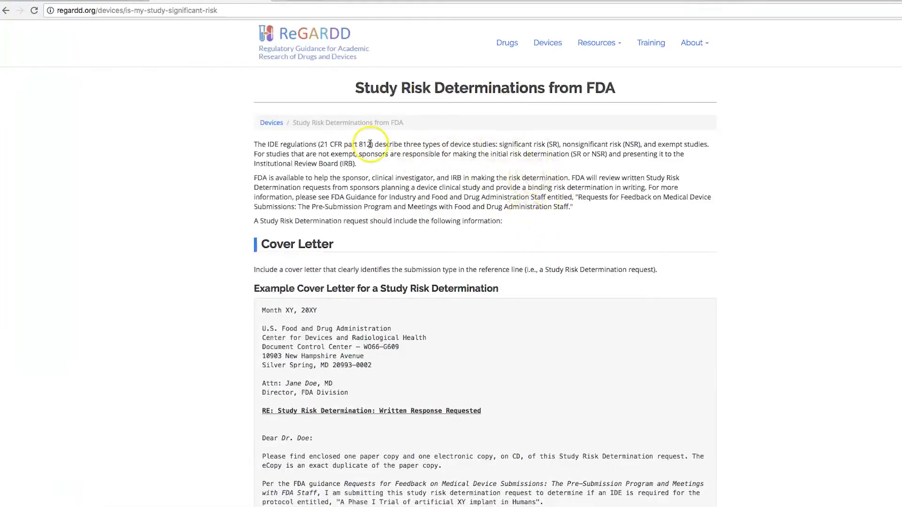
mouse_move(610, 223)
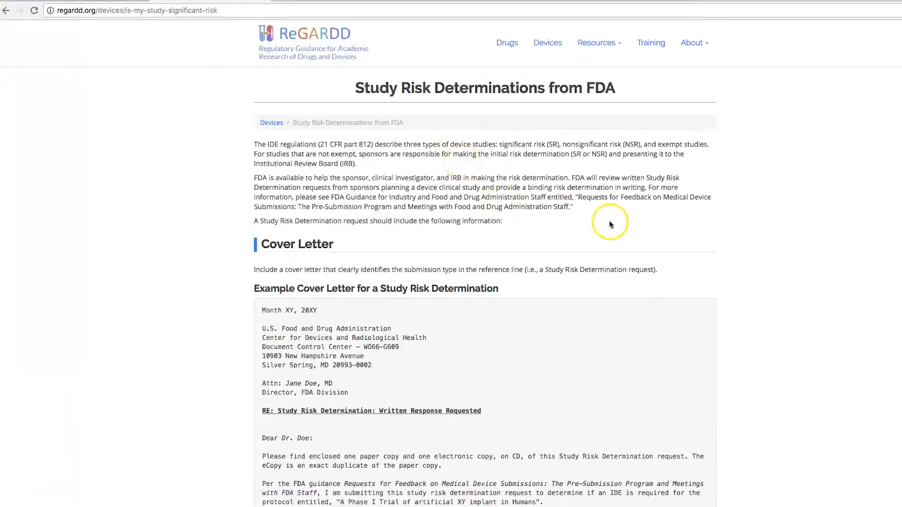
Scroll through the Study Risk Determinations guidance, then return to the Devices overview
scroll(down, 3)
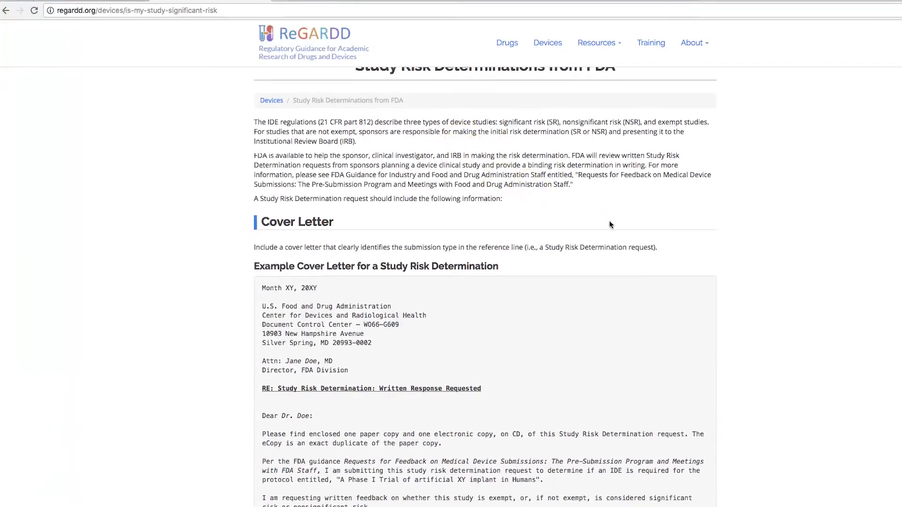
scroll(down, 3)
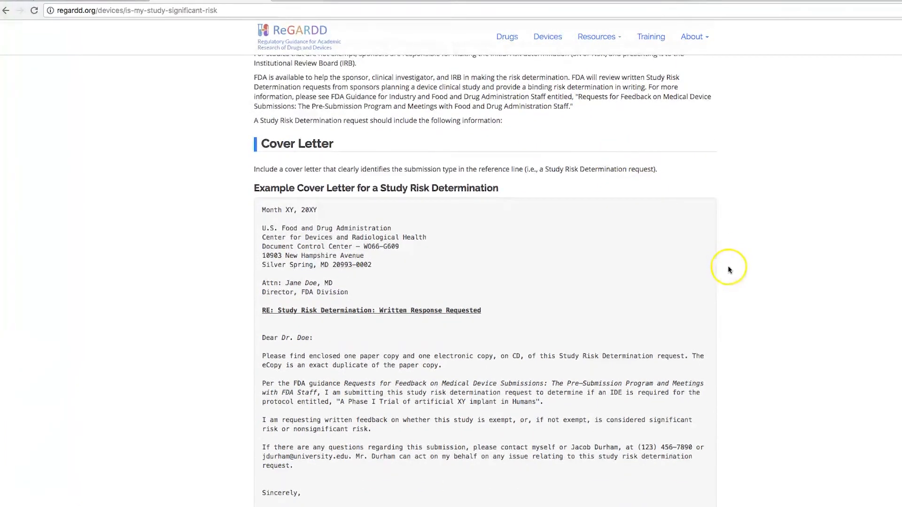
scroll(down, 3)
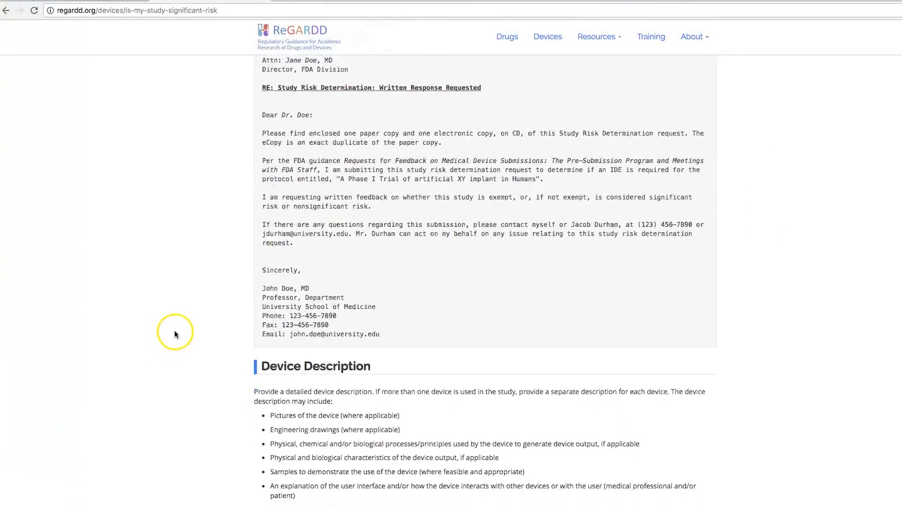
scroll(down, 3)
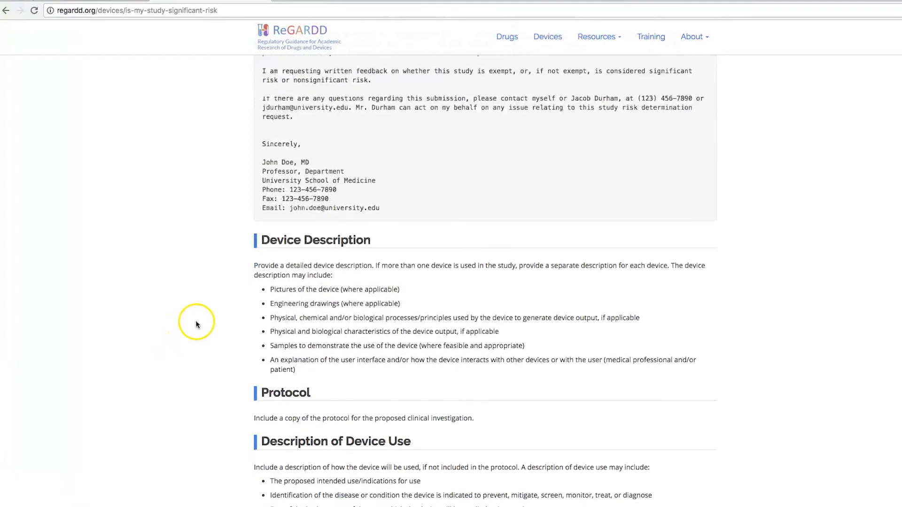
scroll(down, 3)
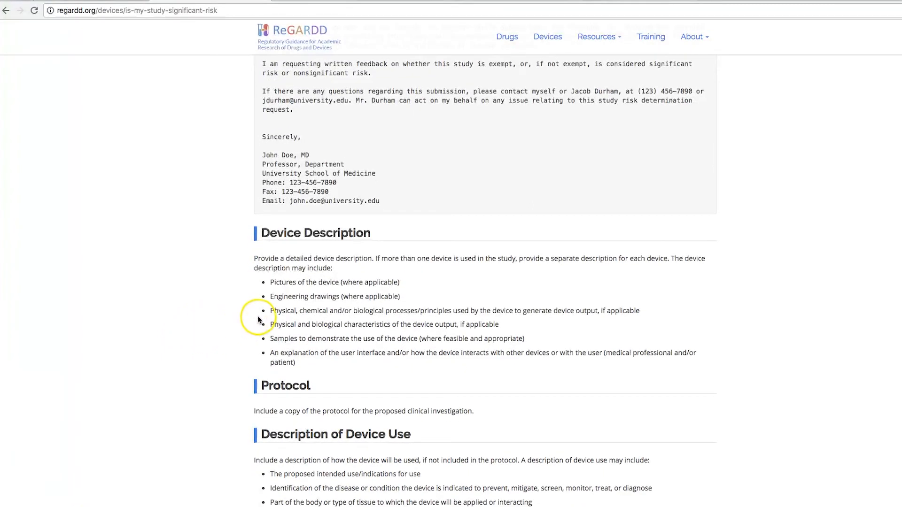
mouse_move(777, 295)
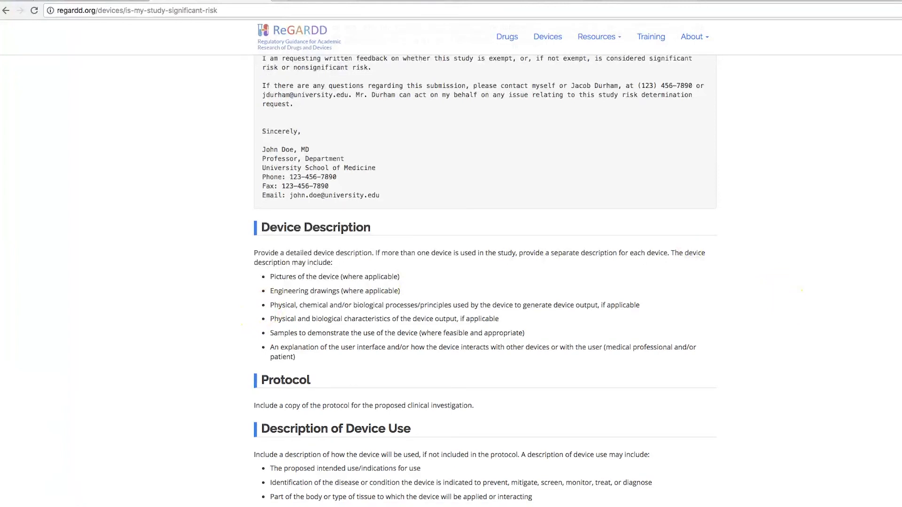
scroll(down, 3)
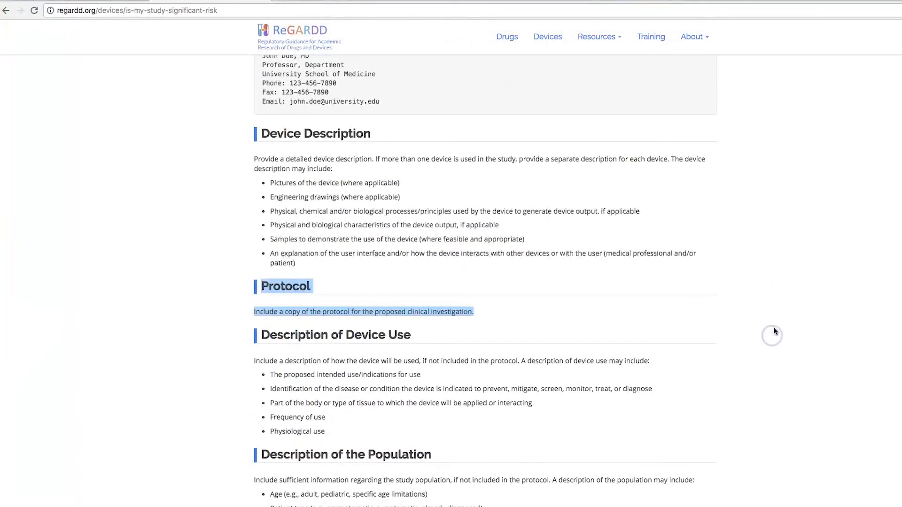
scroll(down, 3)
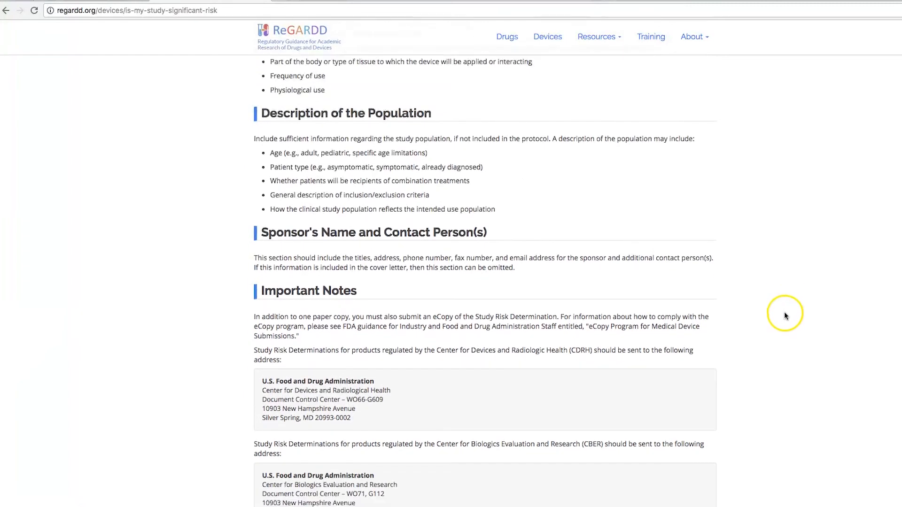
scroll(down, 3)
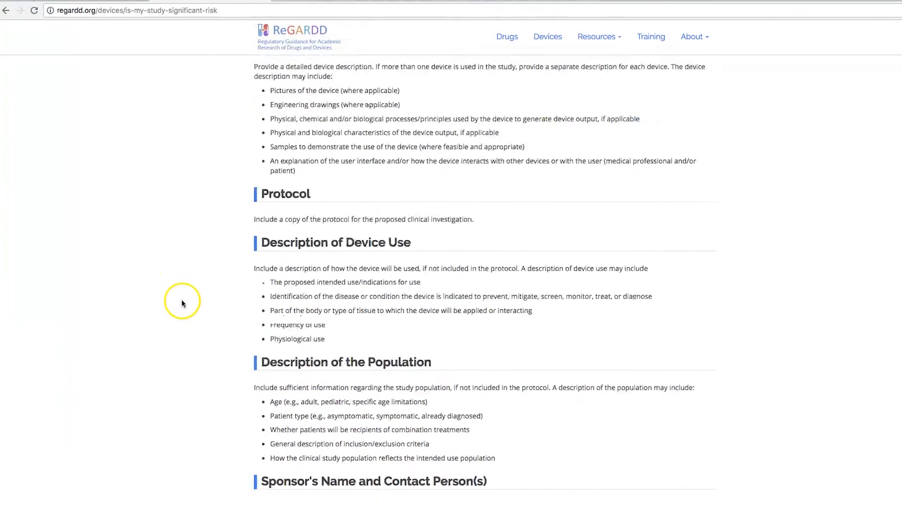
click(546, 36)
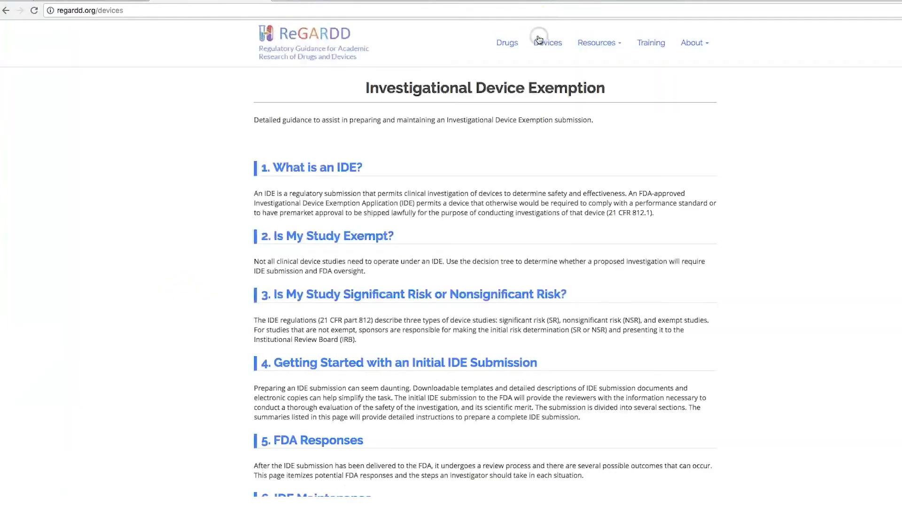
mouse_move(116, 355)
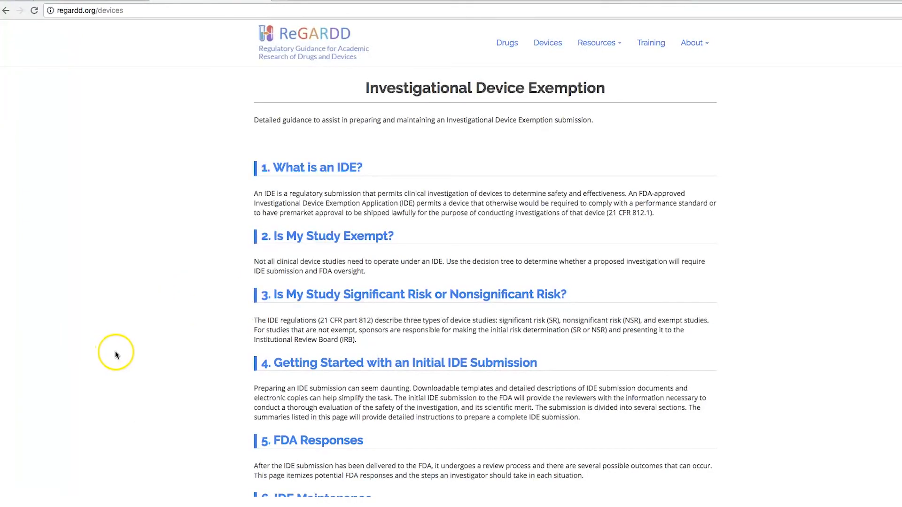